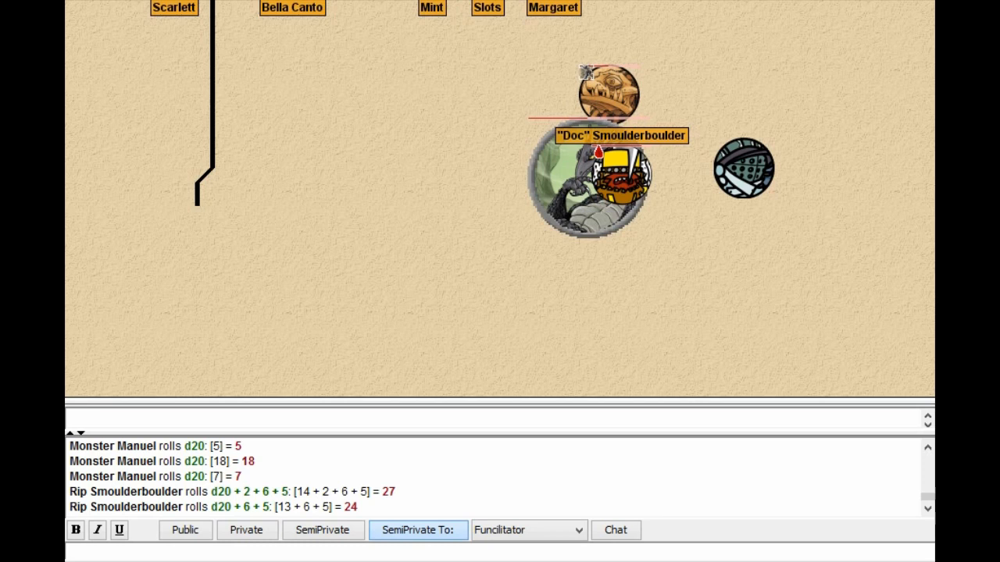
{"action": "mouse_move", "coordinate": [609, 90]}
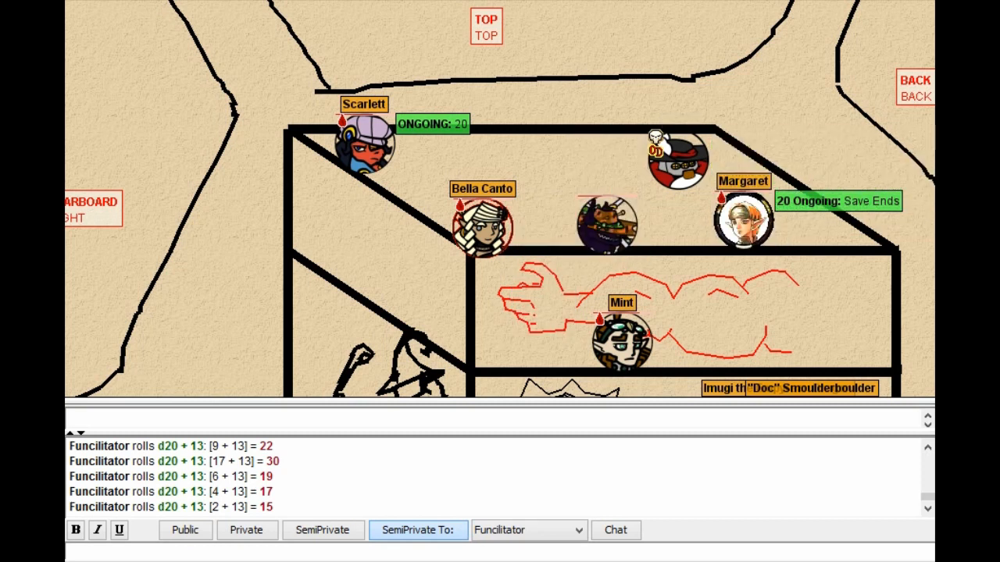
{"action": "mouse_move", "coordinate": [677, 152]}
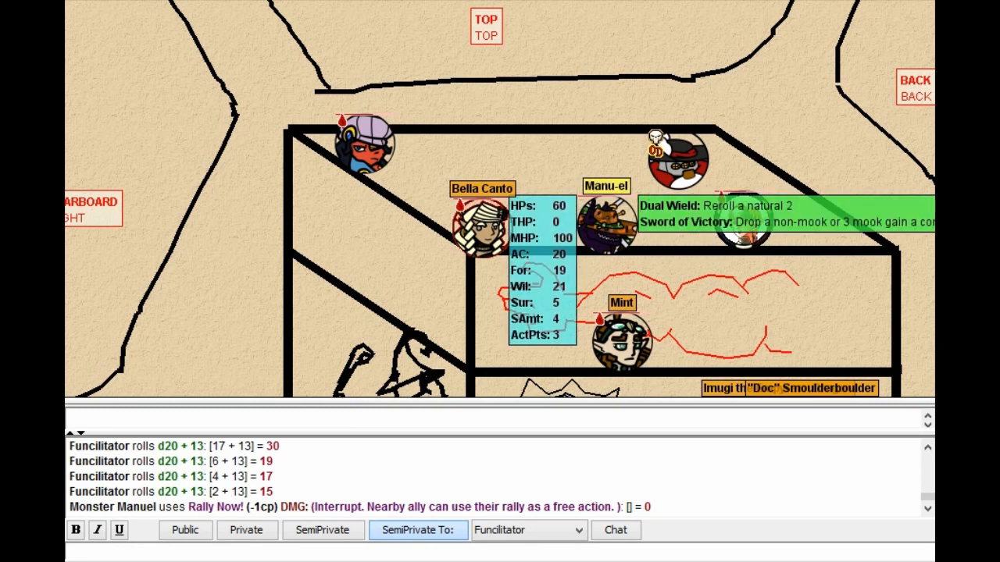
- Set the Manu-el token's ActPts amount to 2
{"action": "right_click", "coordinate": [605, 223]}
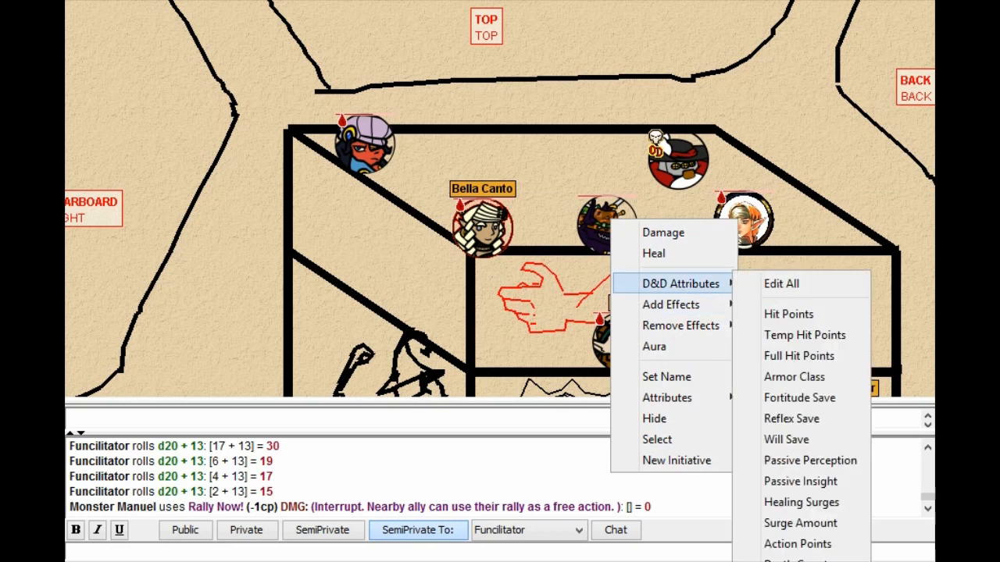
{"action": "left_click", "coordinate": [797, 543]}
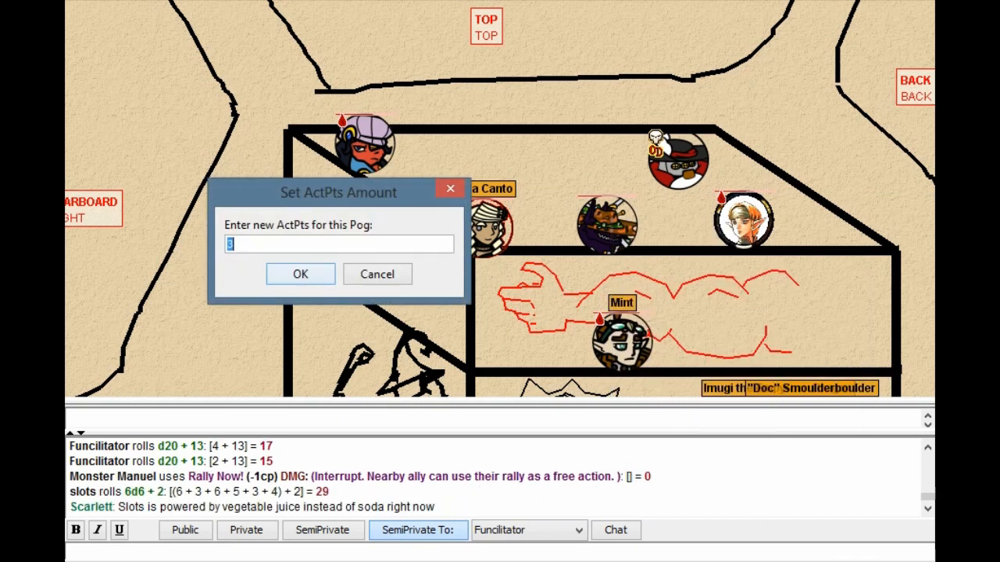
{"action": "type", "text": "2"}
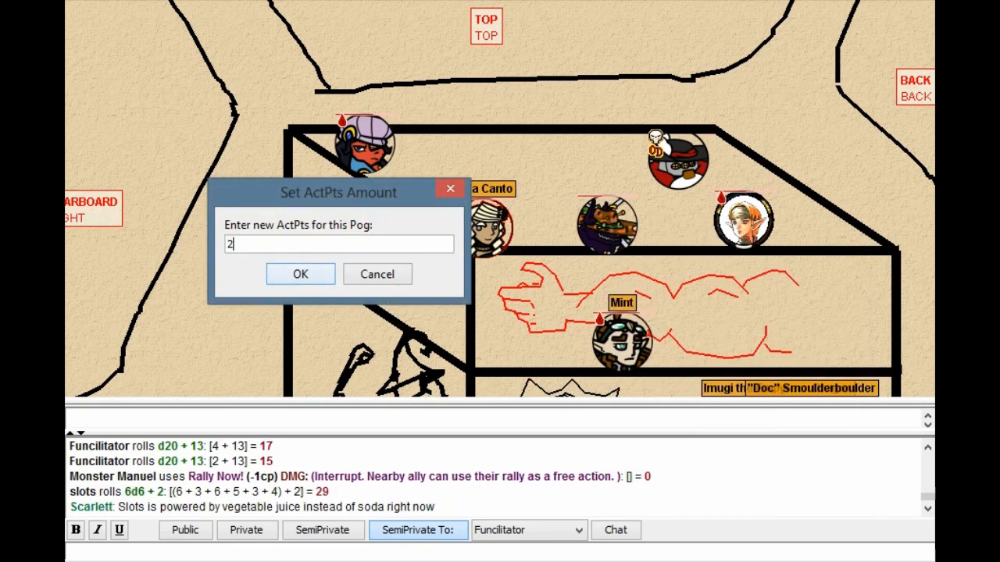
{"action": "left_click", "coordinate": [300, 274]}
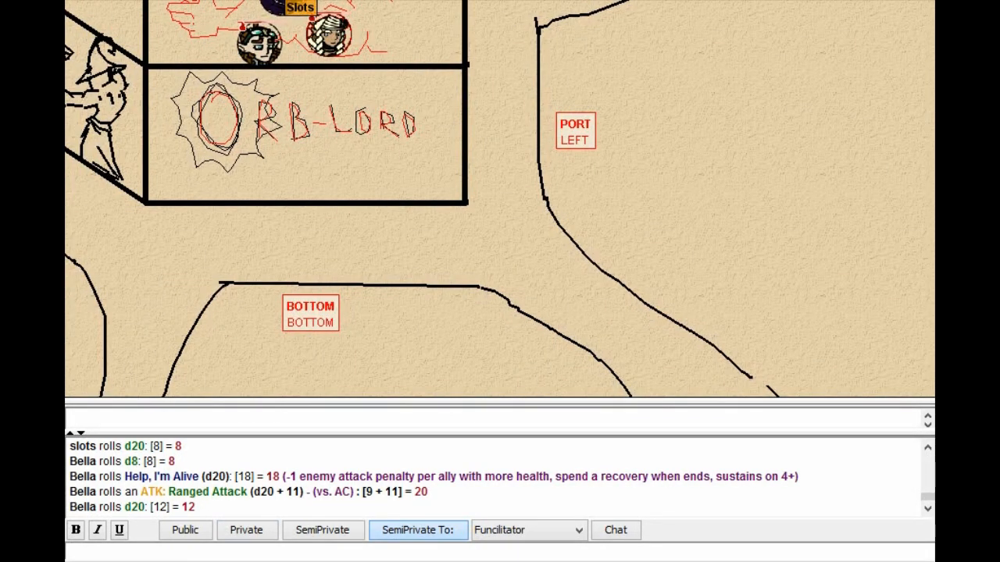
- Type the /roll d20+3+6 command into the chat input
{"action": "type", "text": "/roll d20"}
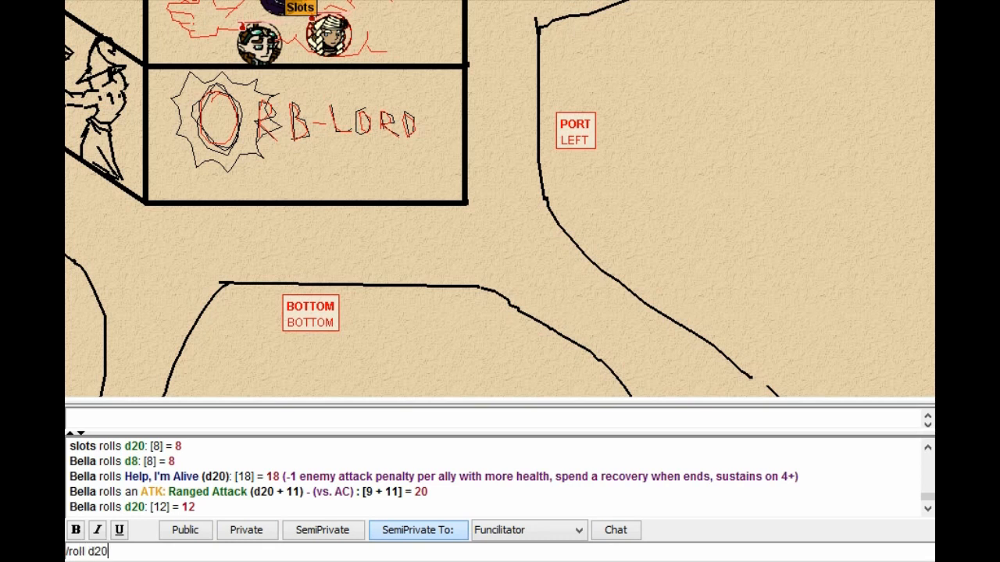
{"action": "type", "text": "+3+"}
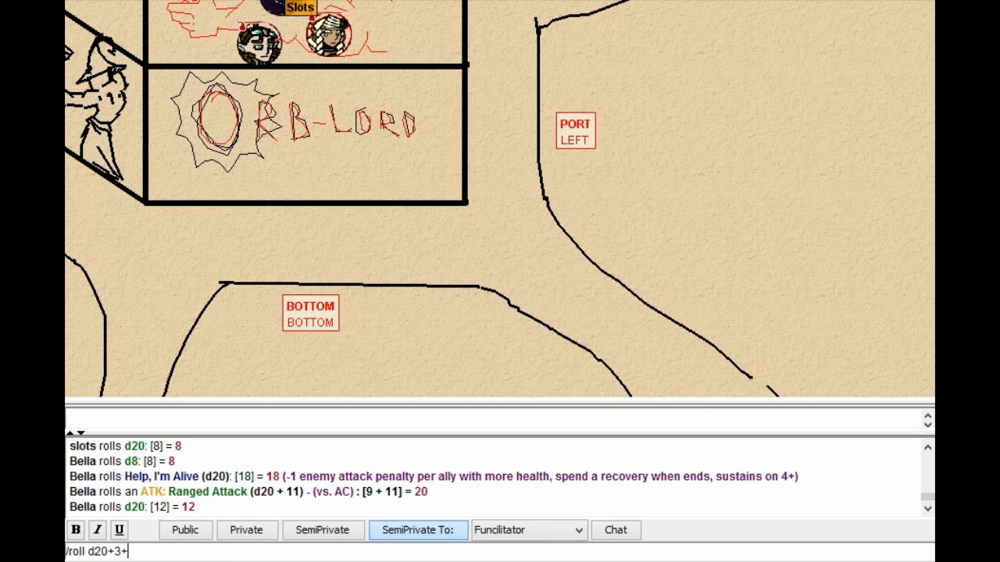
{"action": "type", "text": "6"}
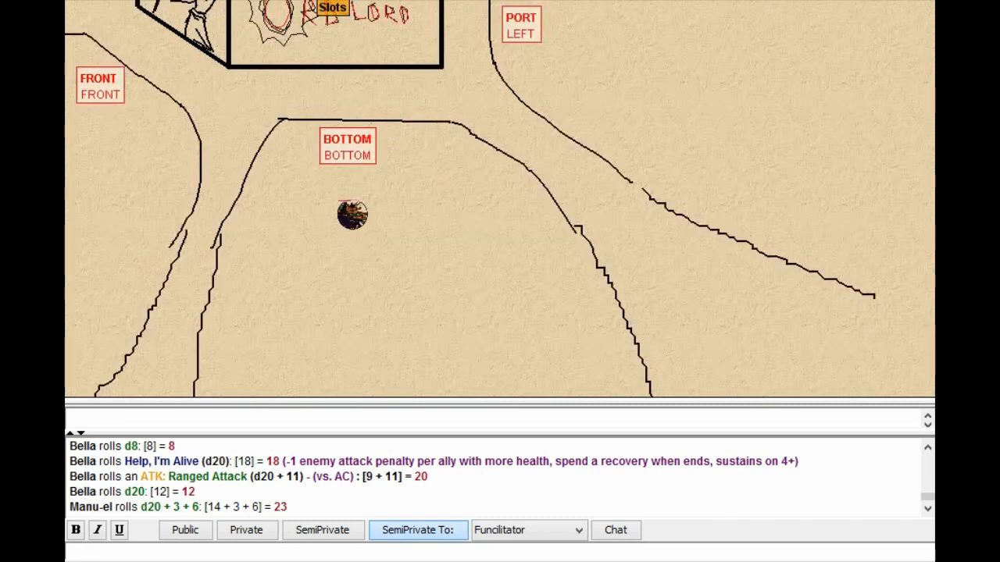
{"action": "left_click_drag", "start_coordinate": [351, 214], "coordinate": [344, 378]}
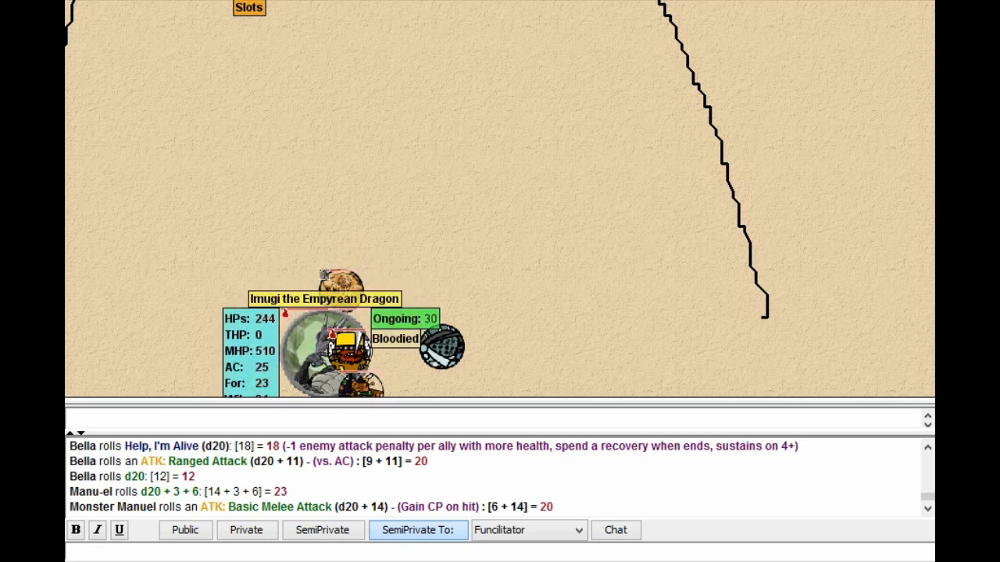
- Bring up the monster token's context menu to reach its Basic Melee Attack
{"action": "right_click", "coordinate": [335, 344]}
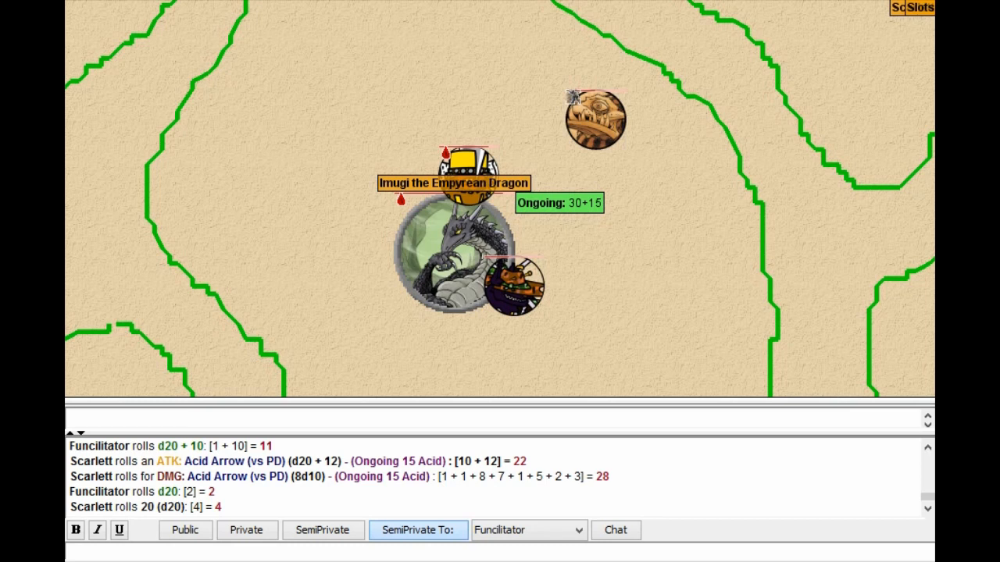
{"action": "mouse_move", "coordinate": [593, 117]}
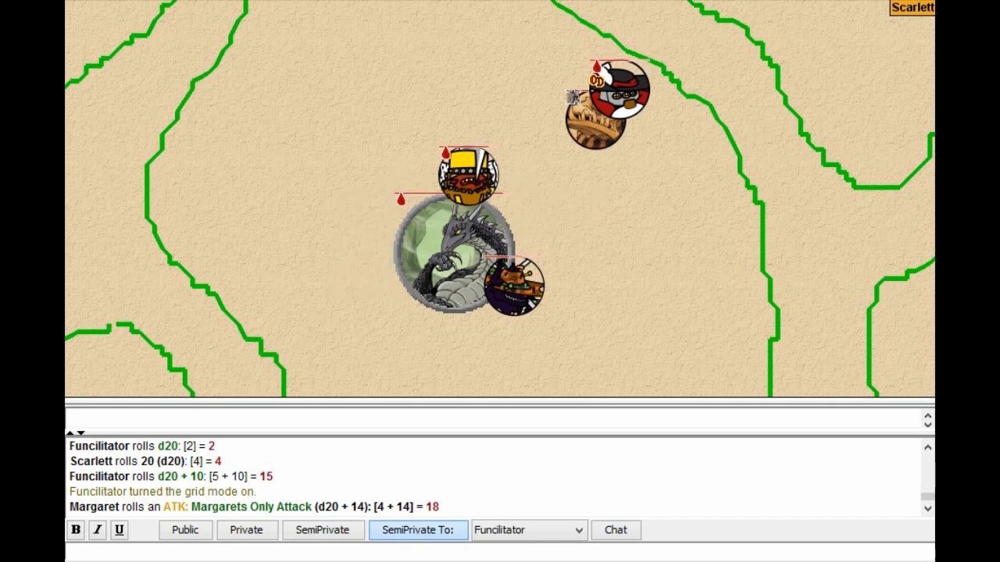
{"action": "mouse_move", "coordinate": [453, 250]}
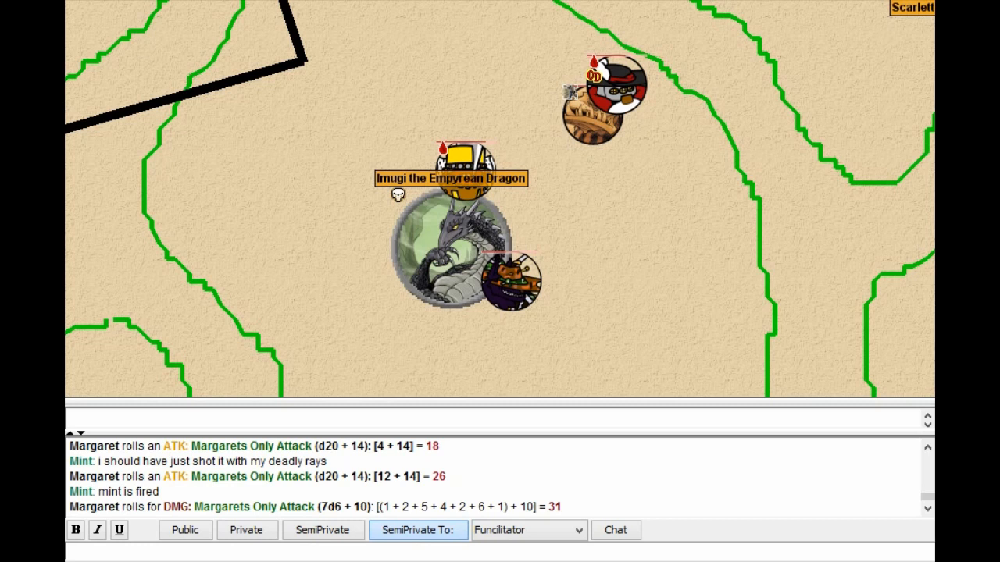
{"action": "mouse_move", "coordinate": [285, 86]}
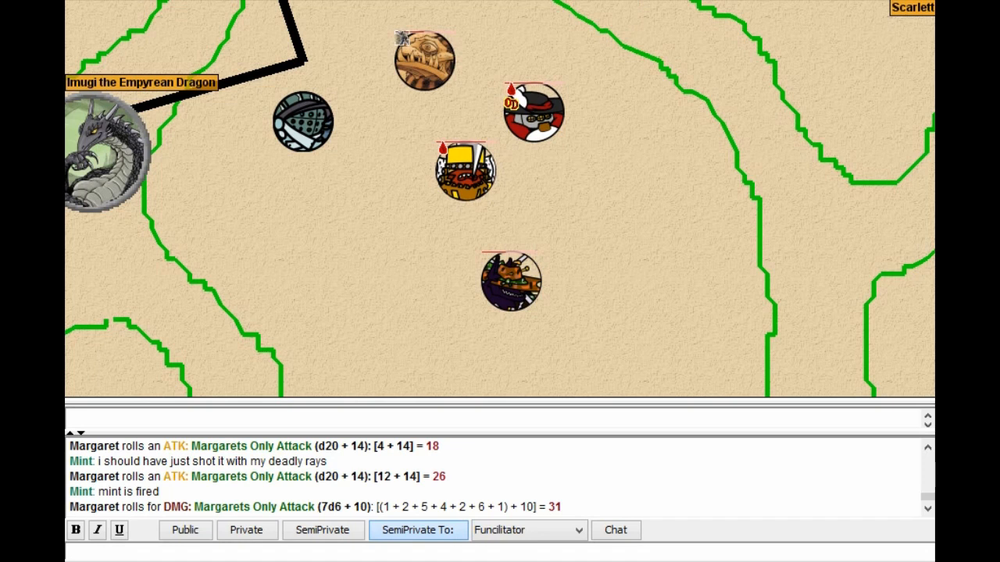
- Drag Slots to the top of the map beside the thick black line
{"action": "left_click_drag", "start_coordinate": [424, 60], "coordinate": [668, 184]}
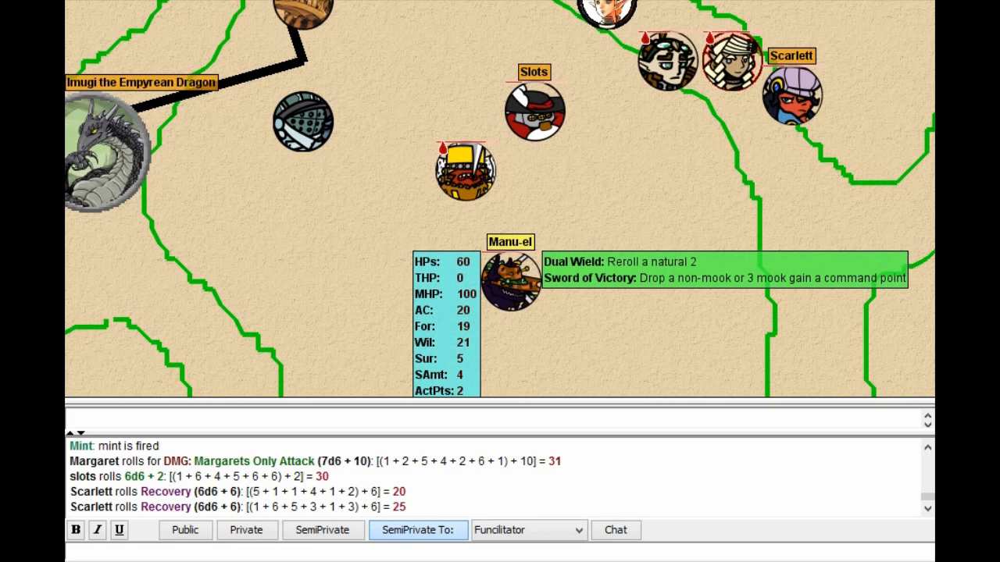
{"action": "left_click_drag", "start_coordinate": [534, 109], "coordinate": [351, 12]}
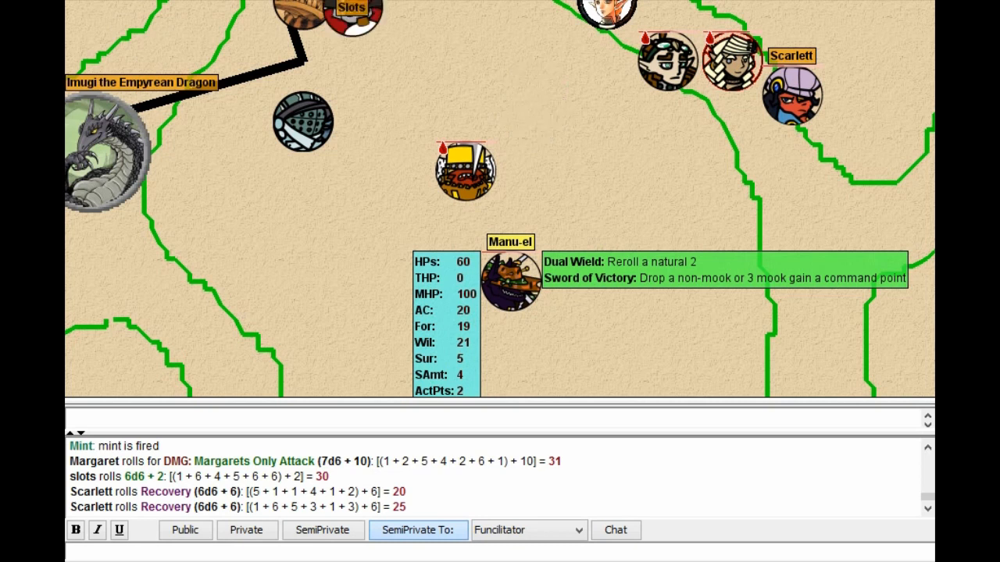